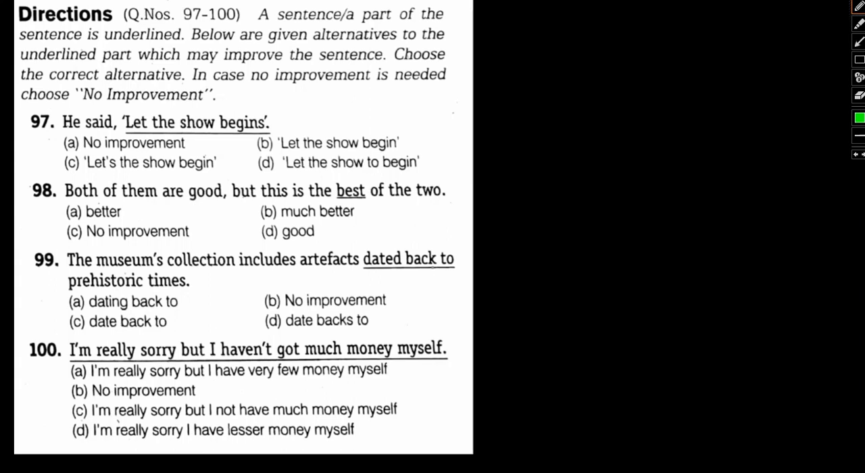
- Draw a green arrow from question 97's sentence and handwrite 'Let the Show begin' beside it
{"action": "left_click_drag", "start_coordinate": [271, 122], "coordinate": [294, 118]}
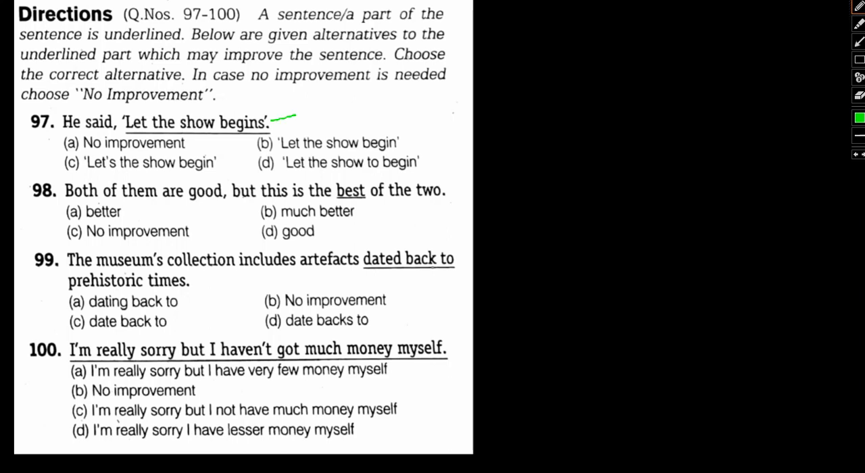
{"action": "left_click_drag", "start_coordinate": [284, 115], "coordinate": [331, 102]}
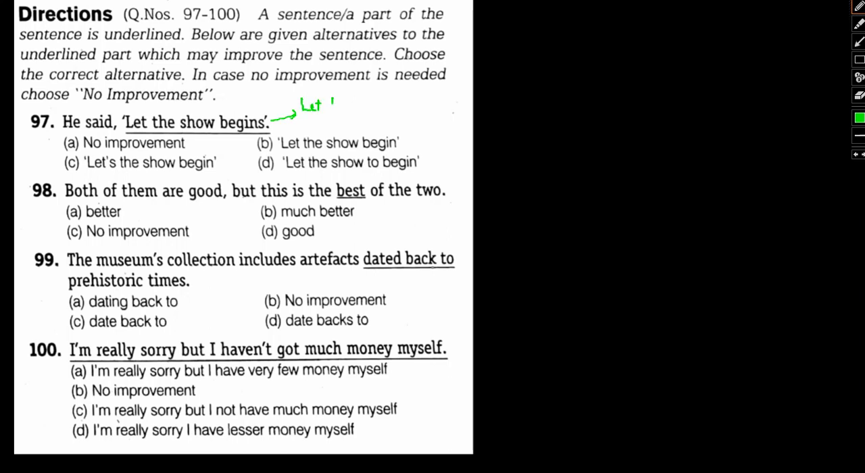
{"action": "left_click_drag", "start_coordinate": [311, 105], "coordinate": [372, 105]}
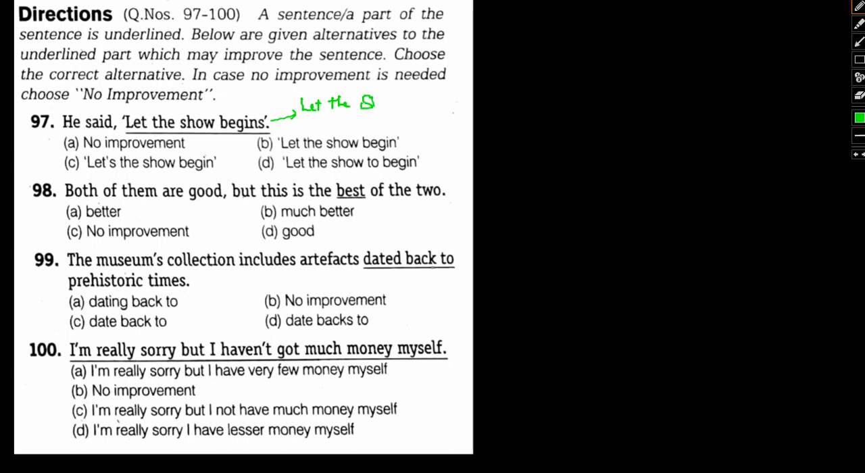
{"action": "left_click_drag", "start_coordinate": [374, 103], "coordinate": [412, 103]}
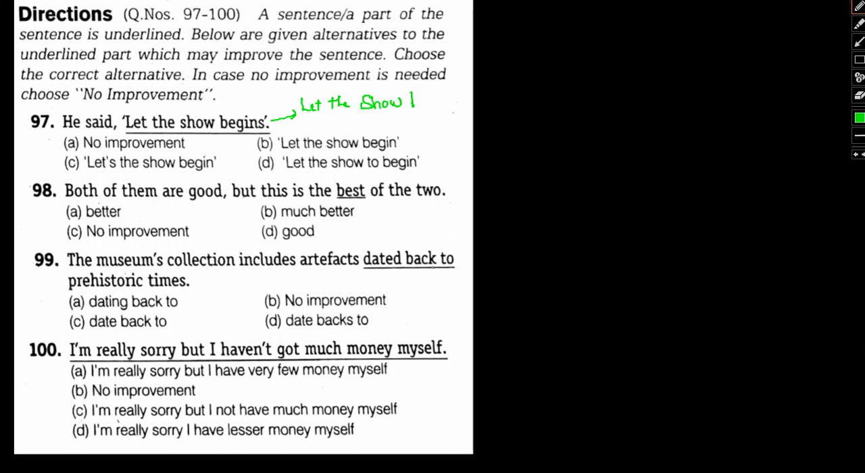
{"action": "left_click_drag", "start_coordinate": [406, 105], "coordinate": [449, 105]}
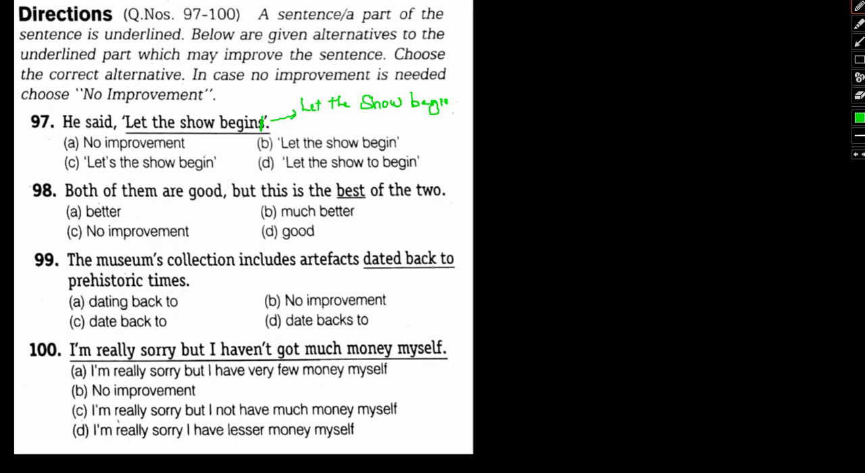
{"action": "left_click_drag", "start_coordinate": [243, 154], "coordinate": [287, 142]}
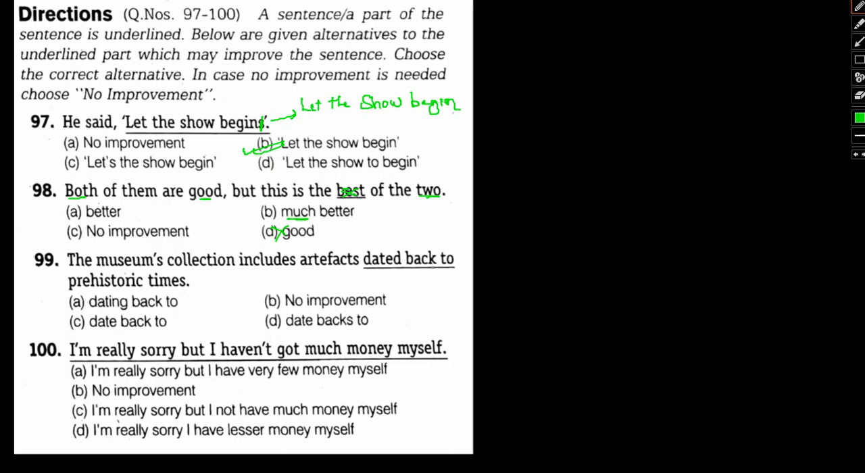
- Strike through question 98's option (a) and write a 'd' above 'dated' in question 99
{"action": "left_click_drag", "start_coordinate": [60, 216], "coordinate": [121, 213]}
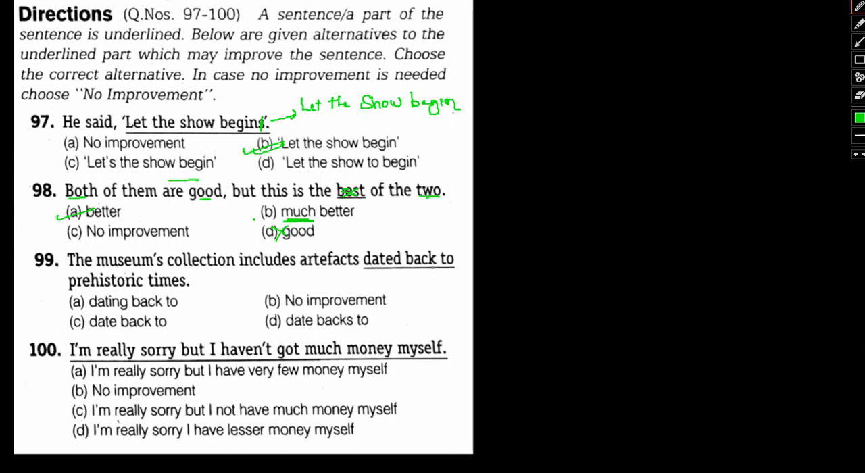
{"action": "left_click_drag", "start_coordinate": [364, 274], "coordinate": [400, 274]}
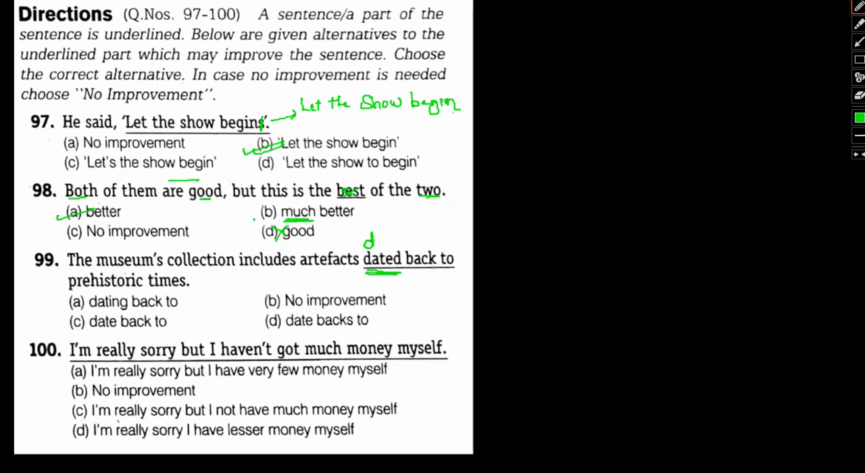
- Handwrite the correction 'dating' above 'dated' in question 99
{"action": "left_click_drag", "start_coordinate": [364, 240], "coordinate": [406, 240]}
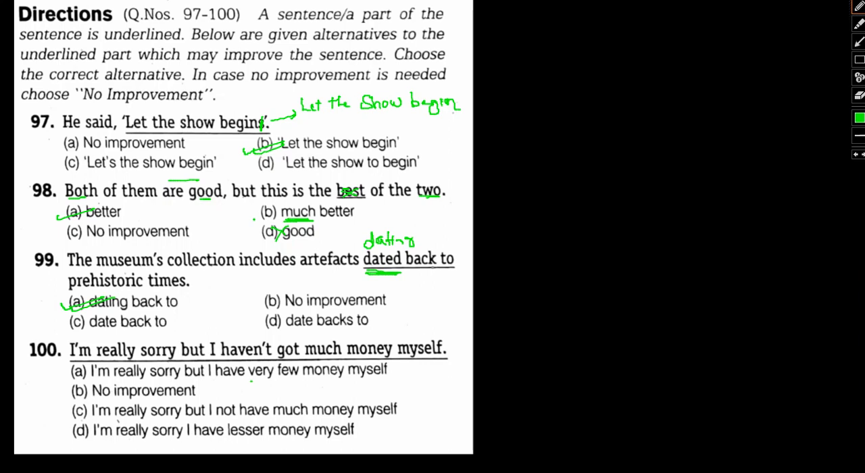
- Cross out question 100's options (a) and (c) and underline 'lesser' in option (d)
{"action": "left_click_drag", "start_coordinate": [244, 378], "coordinate": [321, 375]}
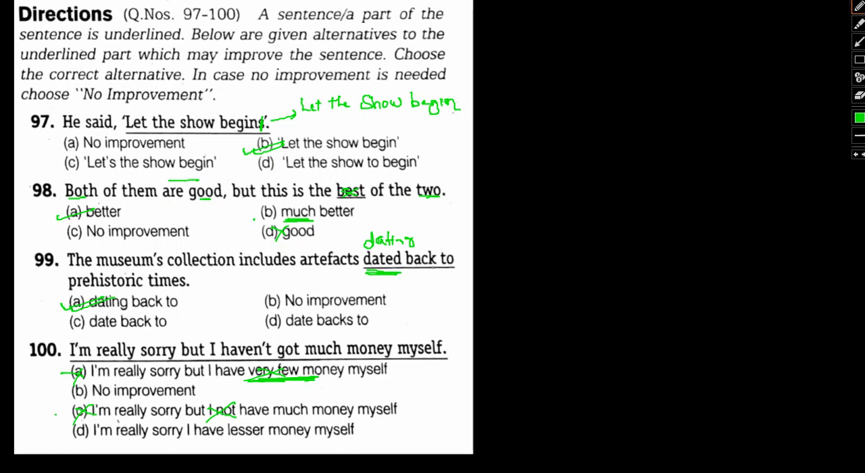
{"action": "left_click_drag", "start_coordinate": [230, 438], "coordinate": [272, 438]}
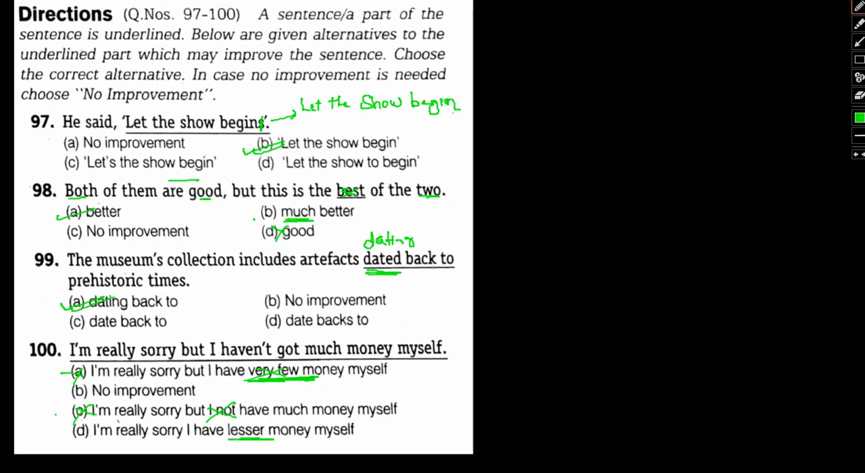